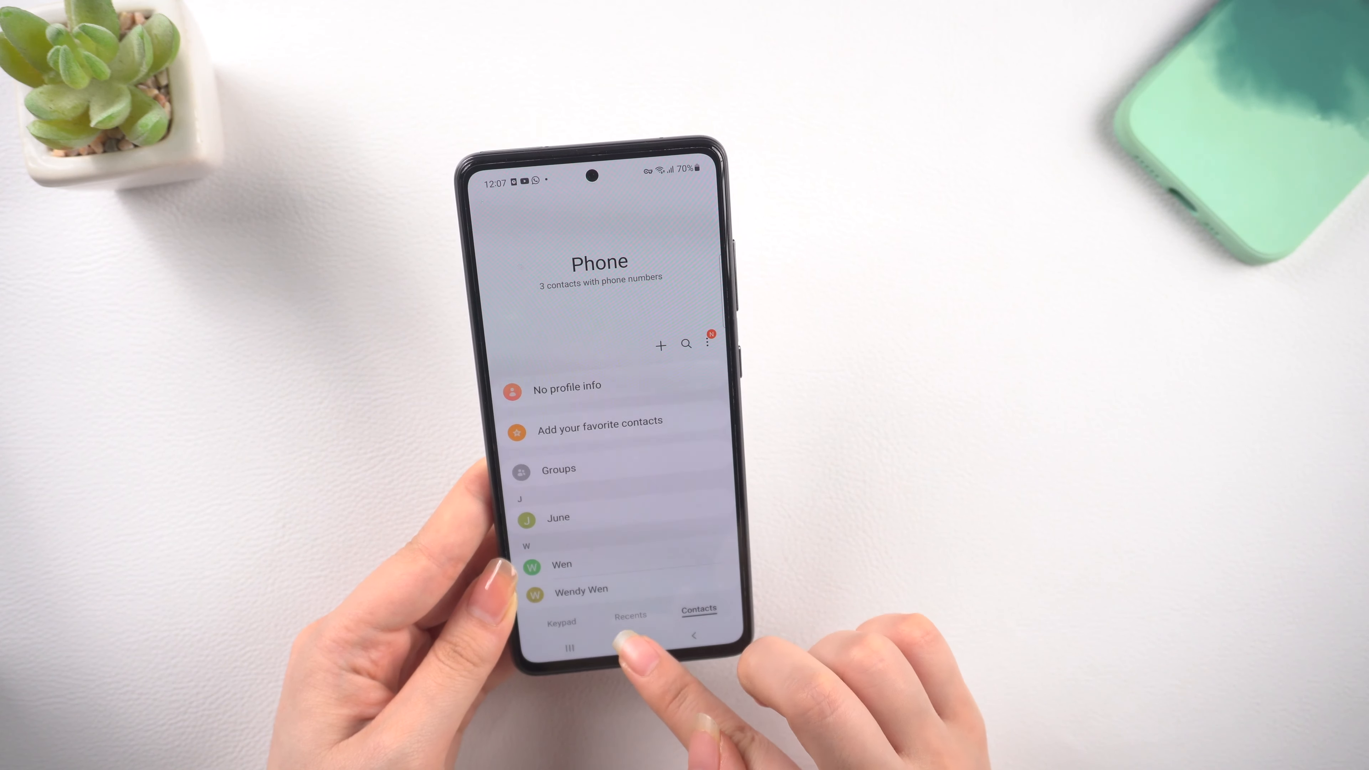
- Return to the phone's home screen and swipe up to the app drawer
{"action": "left_click", "coordinate": [572, 647]}
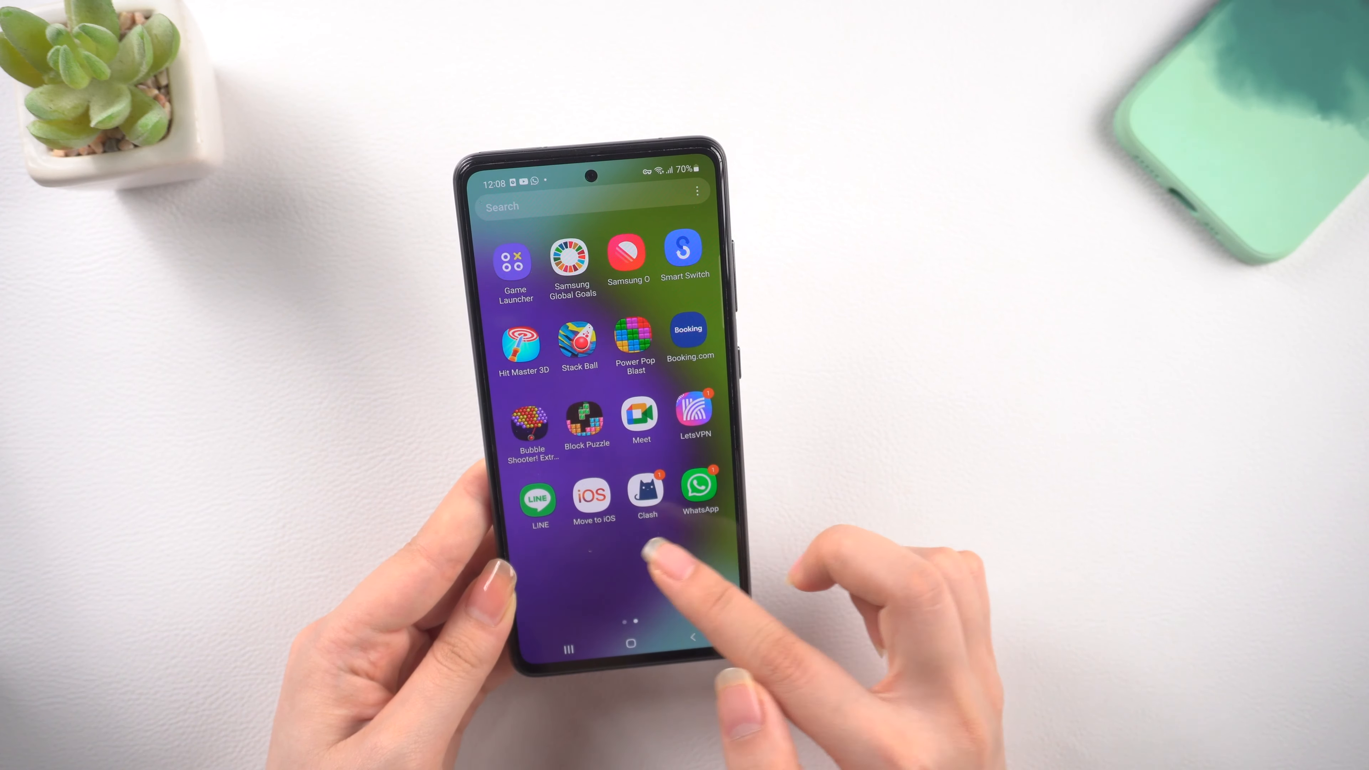
{"action": "scroll", "scroll_direction": "right", "scroll_amount": 3}
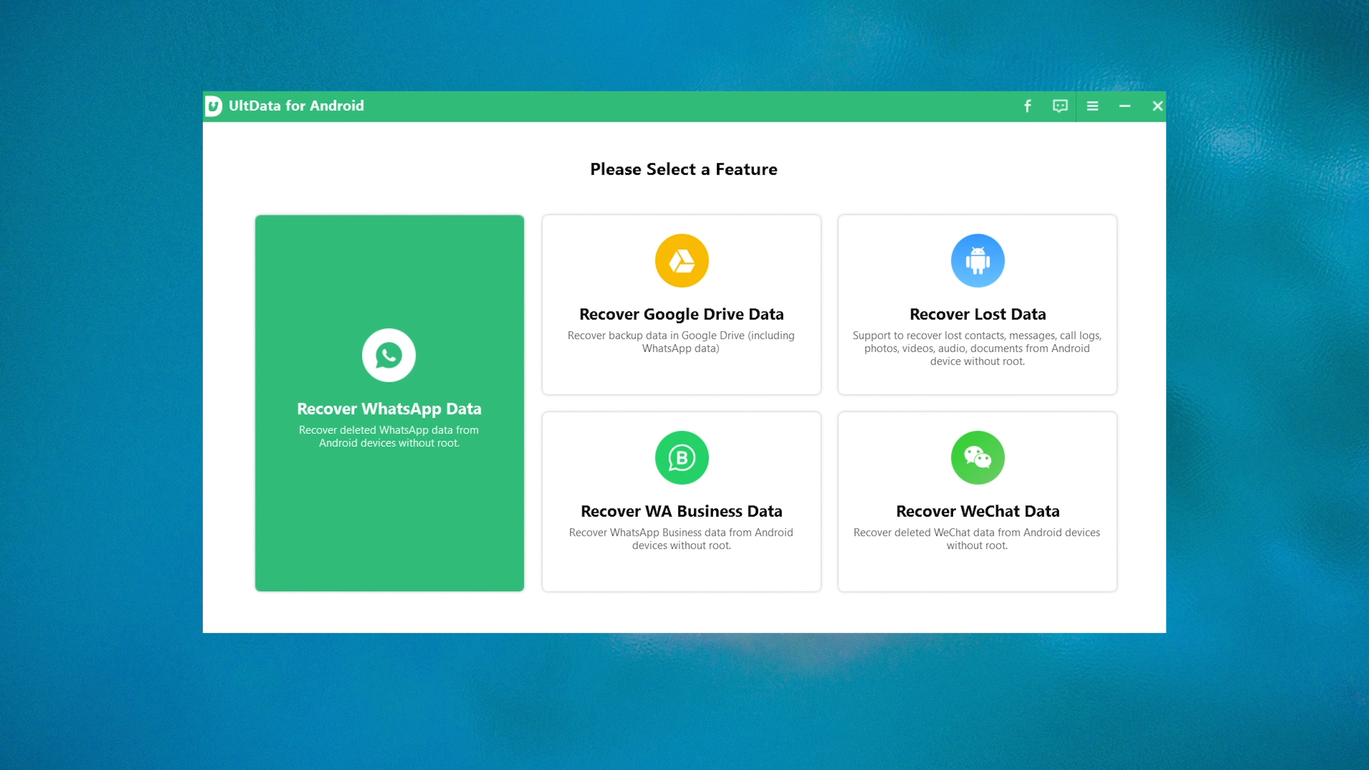
{"action": "mouse_move", "coordinate": [977, 323]}
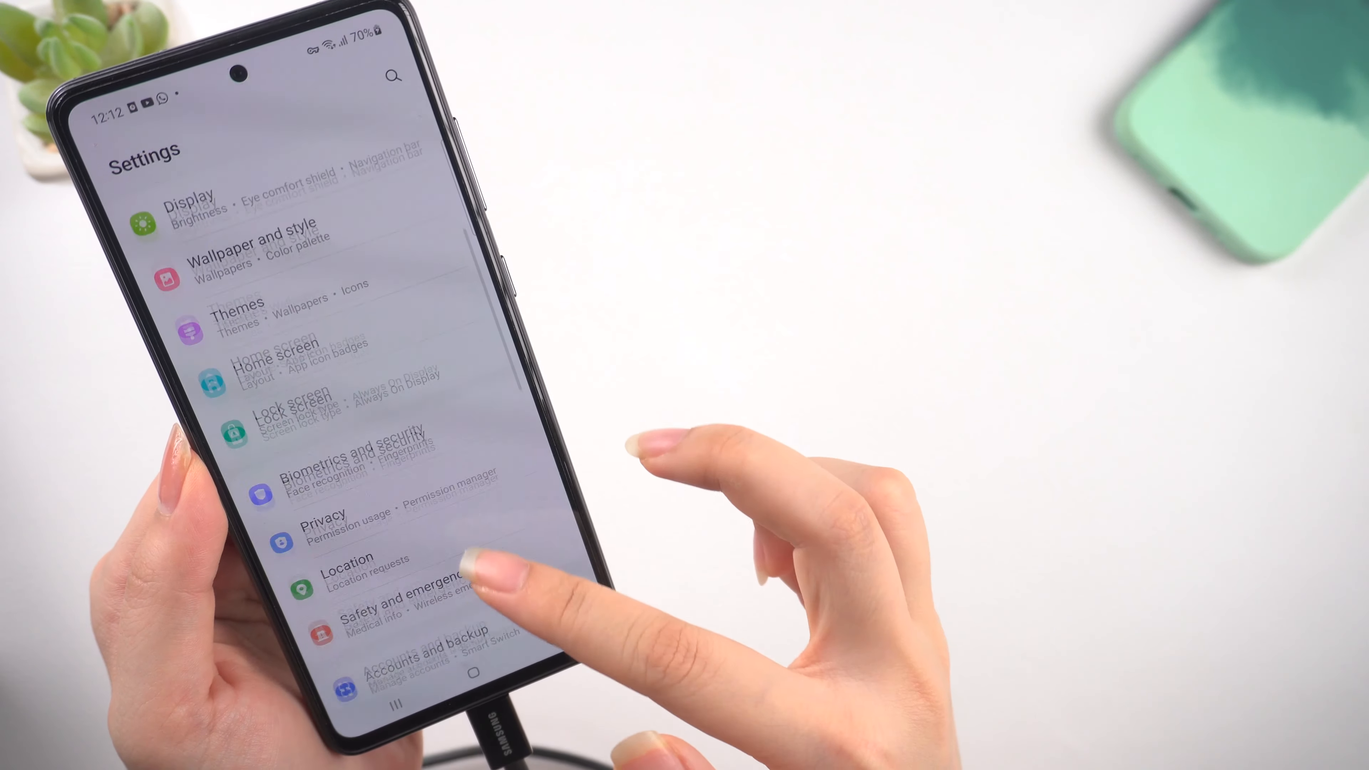
- Reach Software information in Settings and tap Build number to enable Developer mode
{"action": "scroll", "scroll_direction": "up", "scroll_amount": 3}
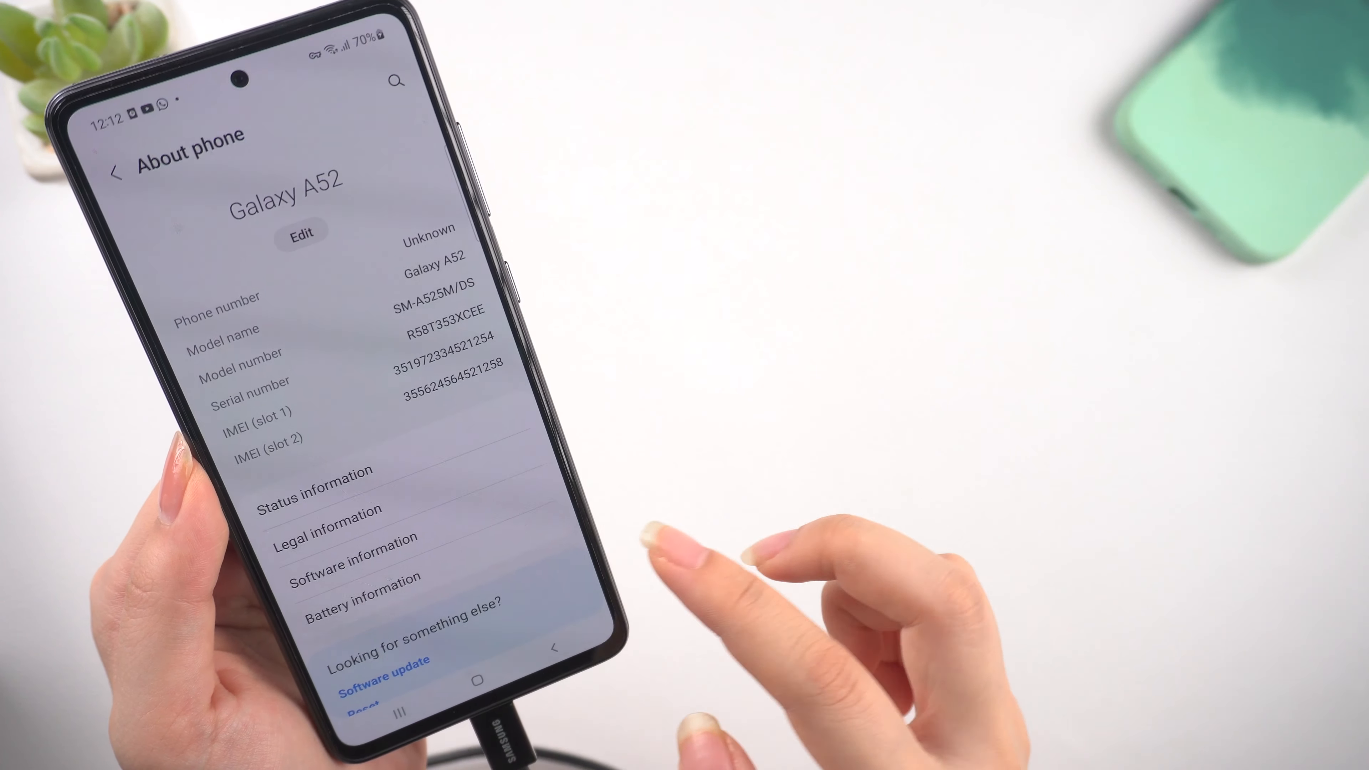
{"action": "left_click", "coordinate": [354, 561]}
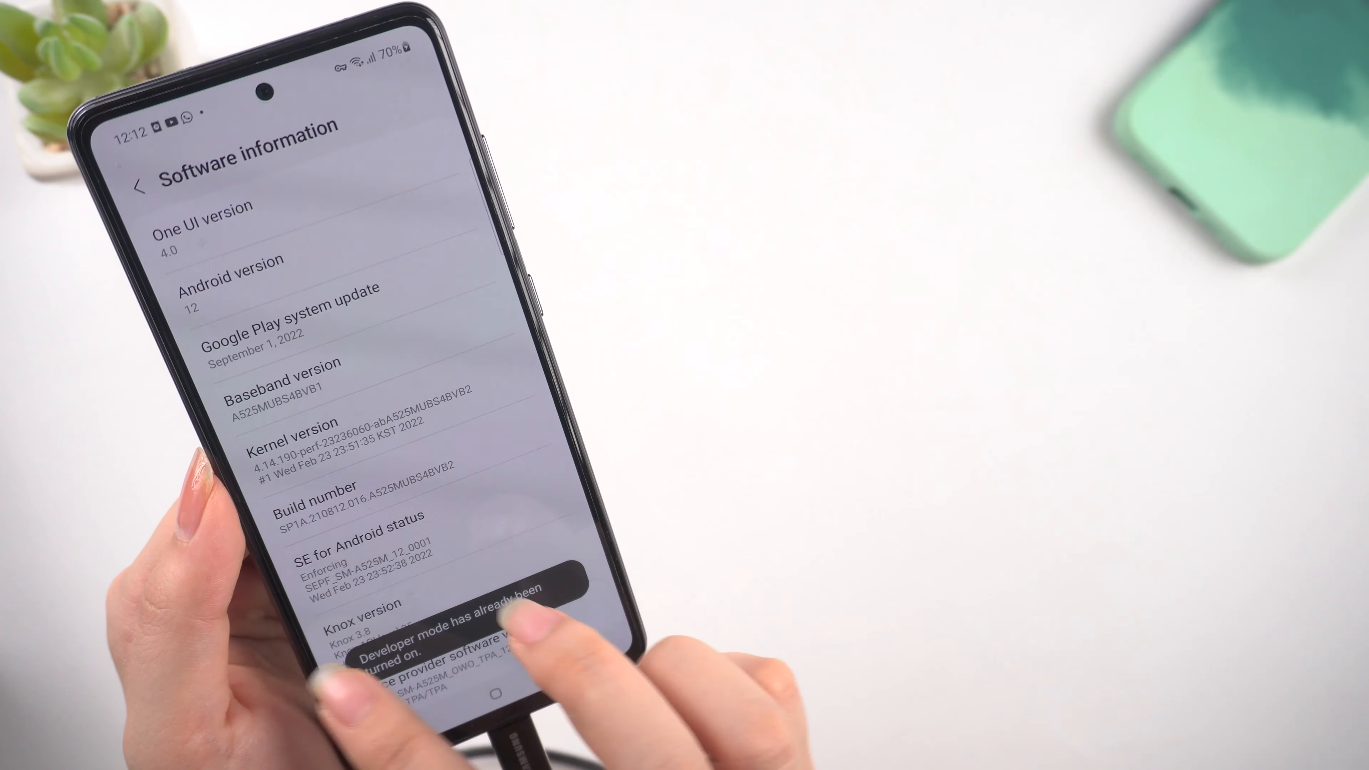
{"action": "left_click", "coordinate": [140, 187]}
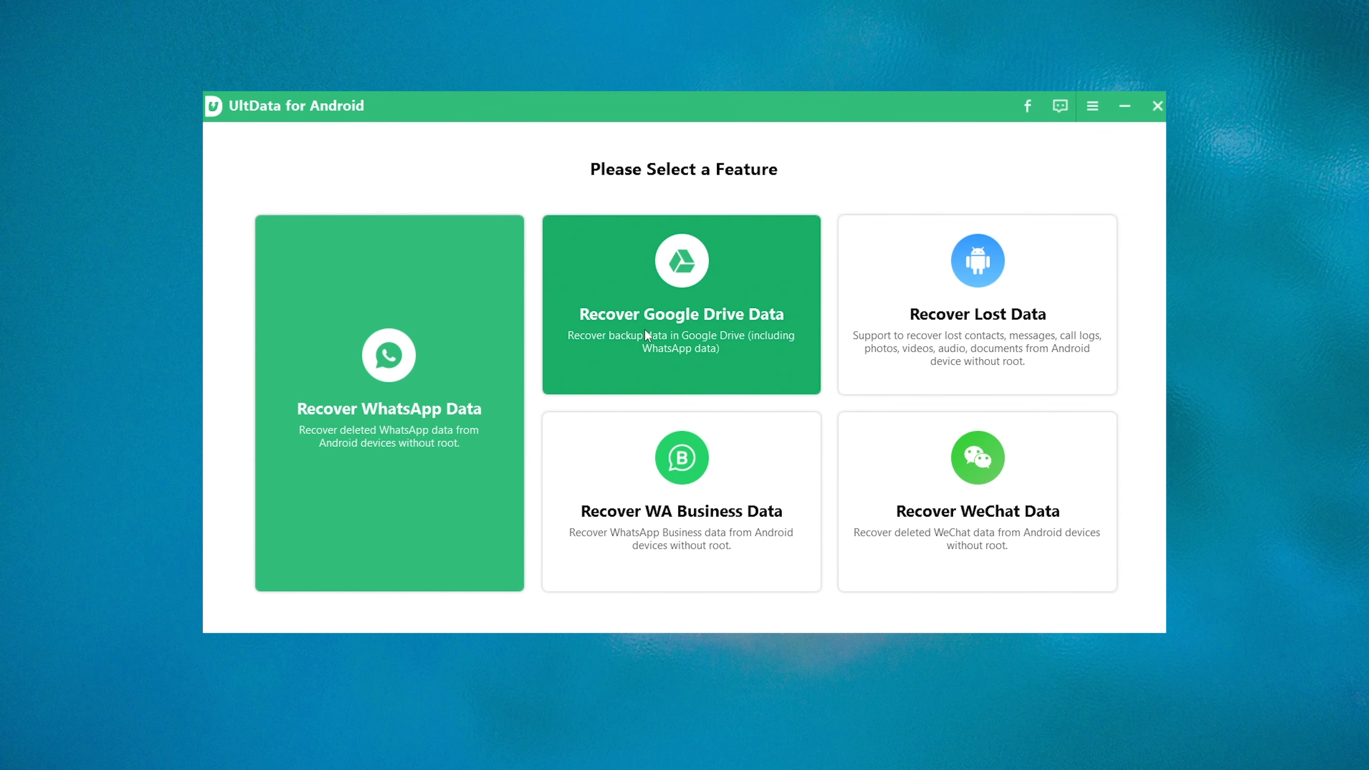
{"action": "mouse_move", "coordinate": [1013, 457]}
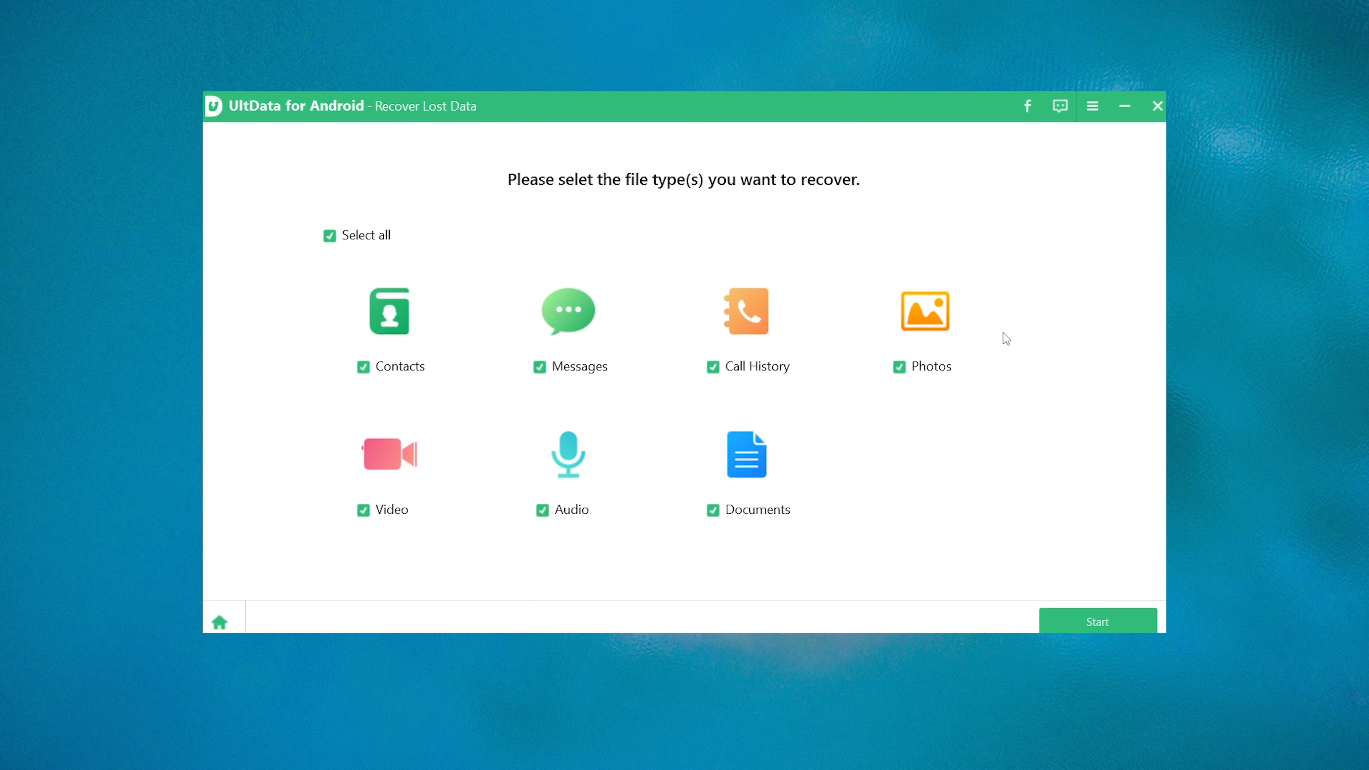
{"action": "mouse_move", "coordinate": [368, 347]}
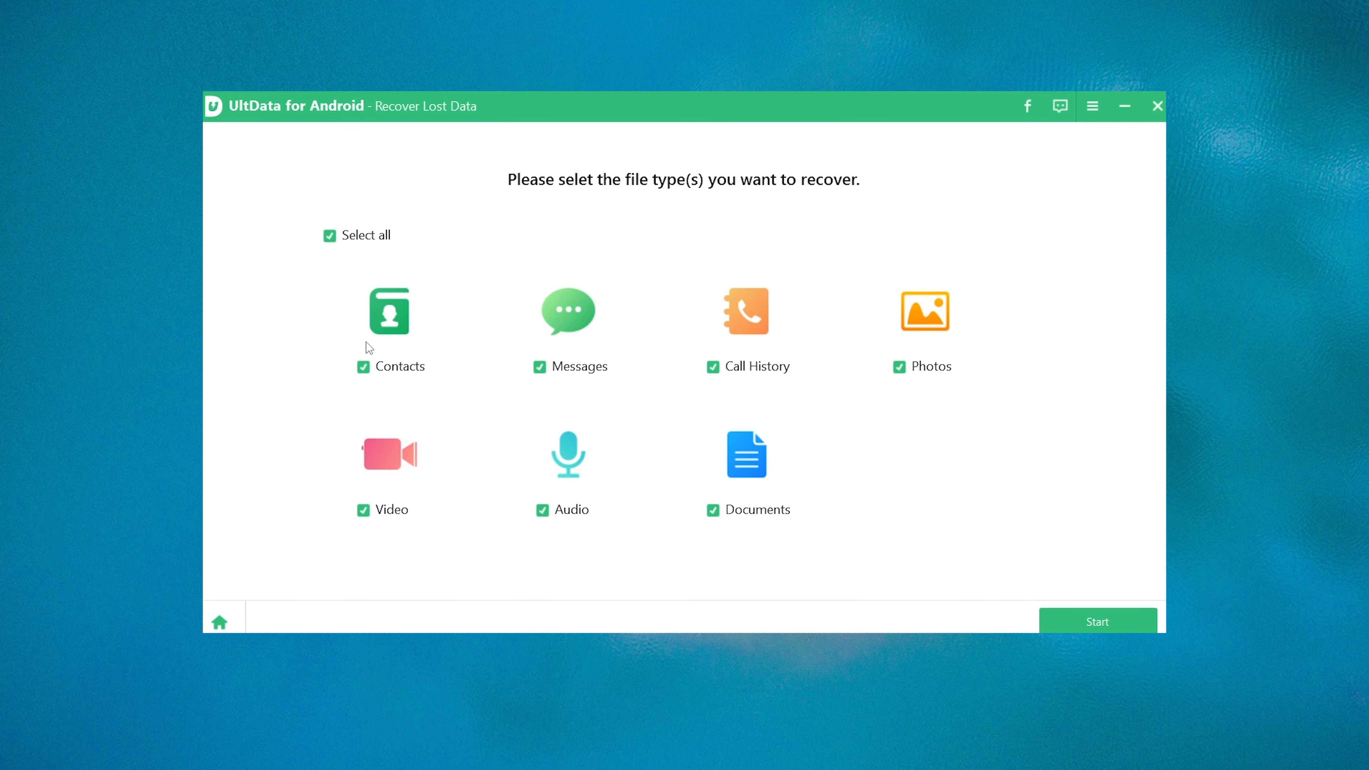
- Untick Contacts and Messages from the file types and start the lost-data scan
{"action": "left_click", "coordinate": [362, 366]}
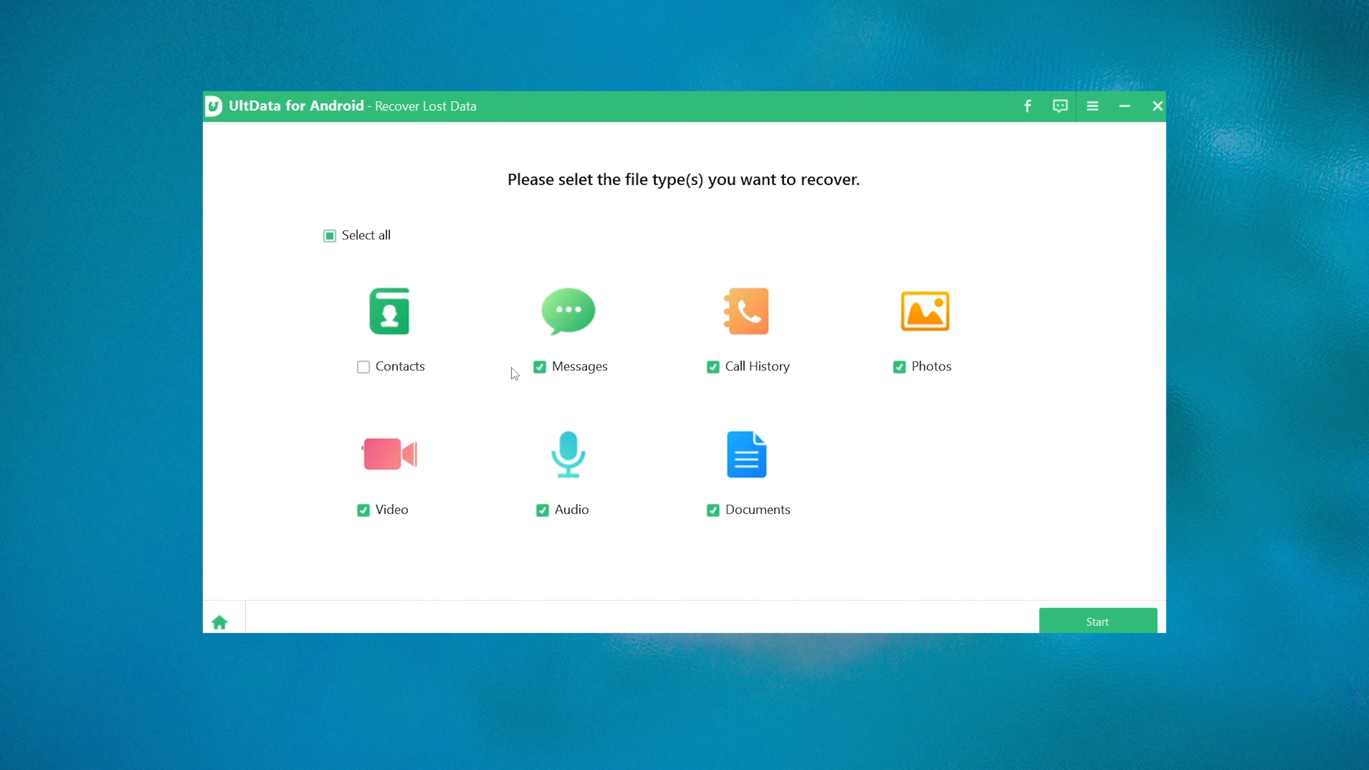
{"action": "left_click", "coordinate": [539, 367]}
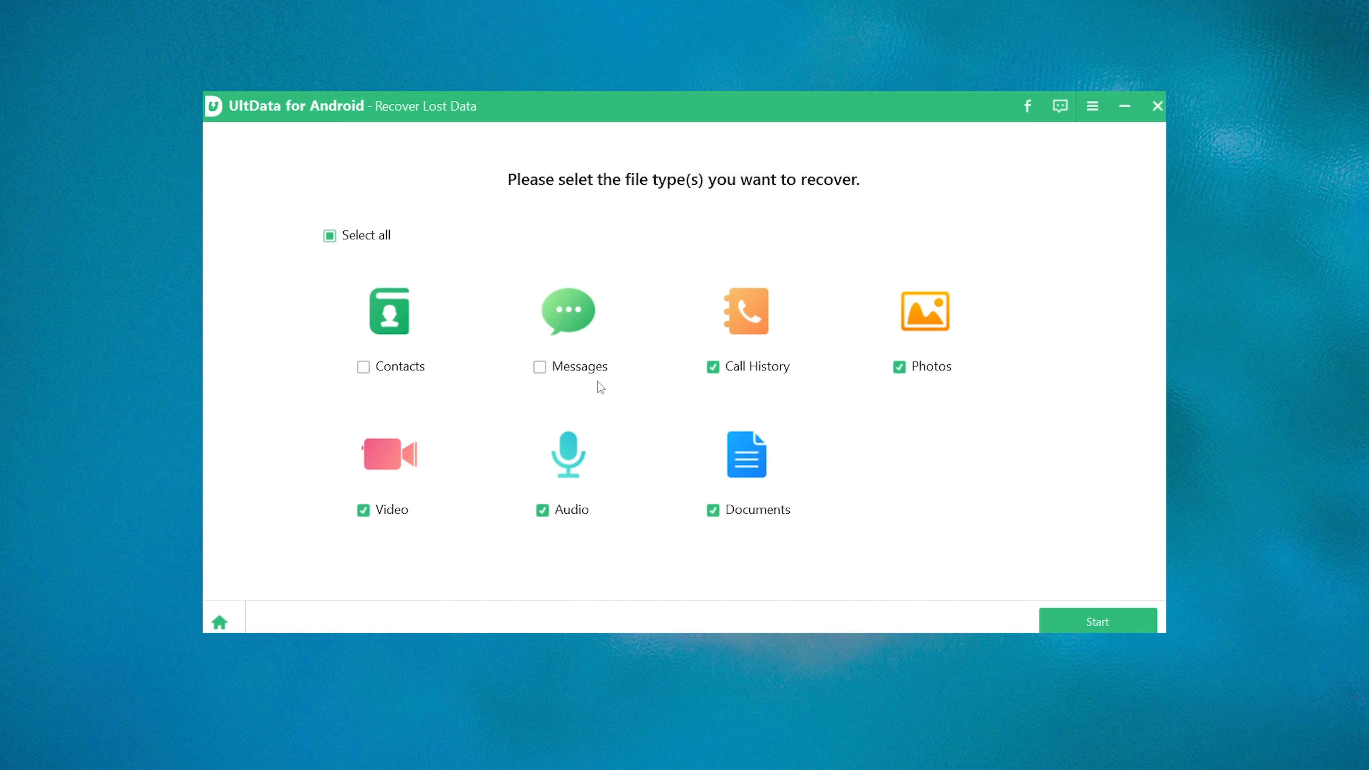
{"action": "left_click", "coordinate": [1097, 621]}
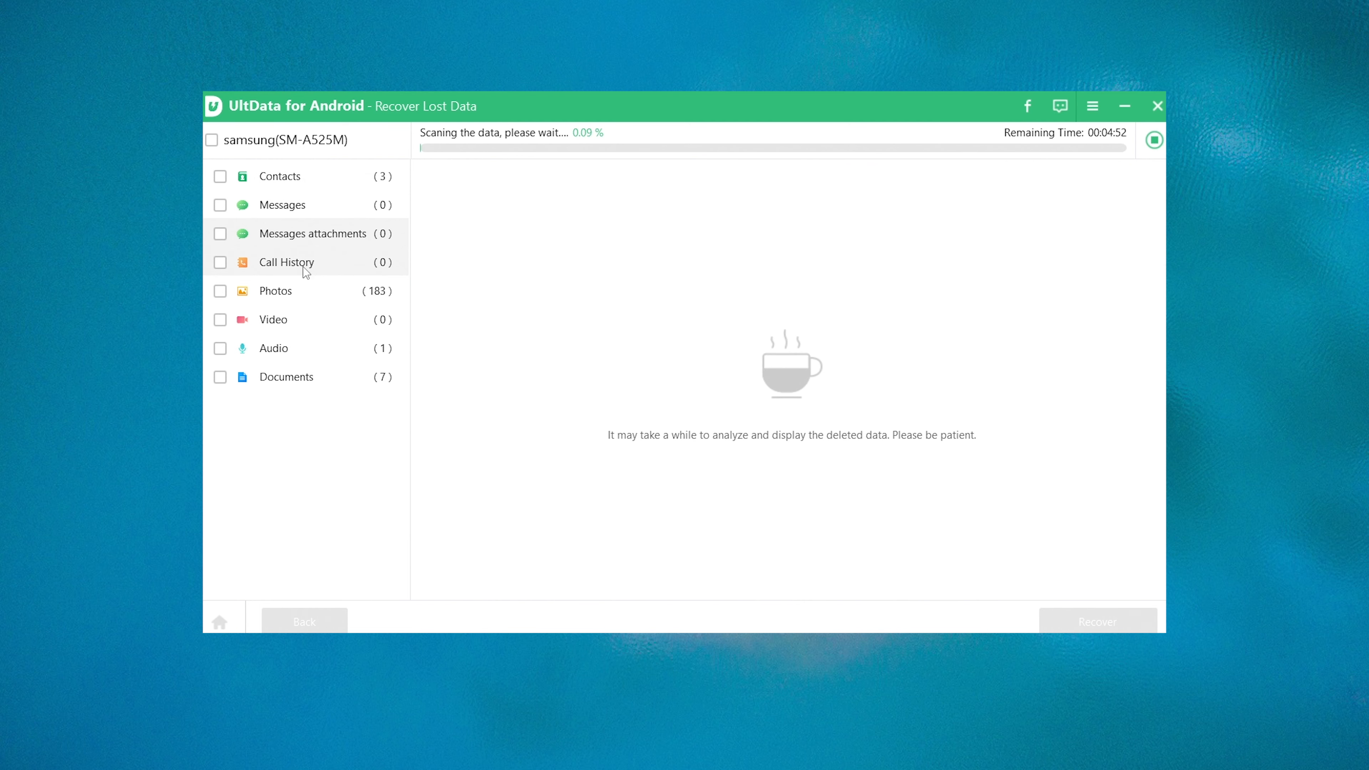
- Let the scan finish and dismiss the Scan completed notice
{"action": "left_click", "coordinate": [275, 291]}
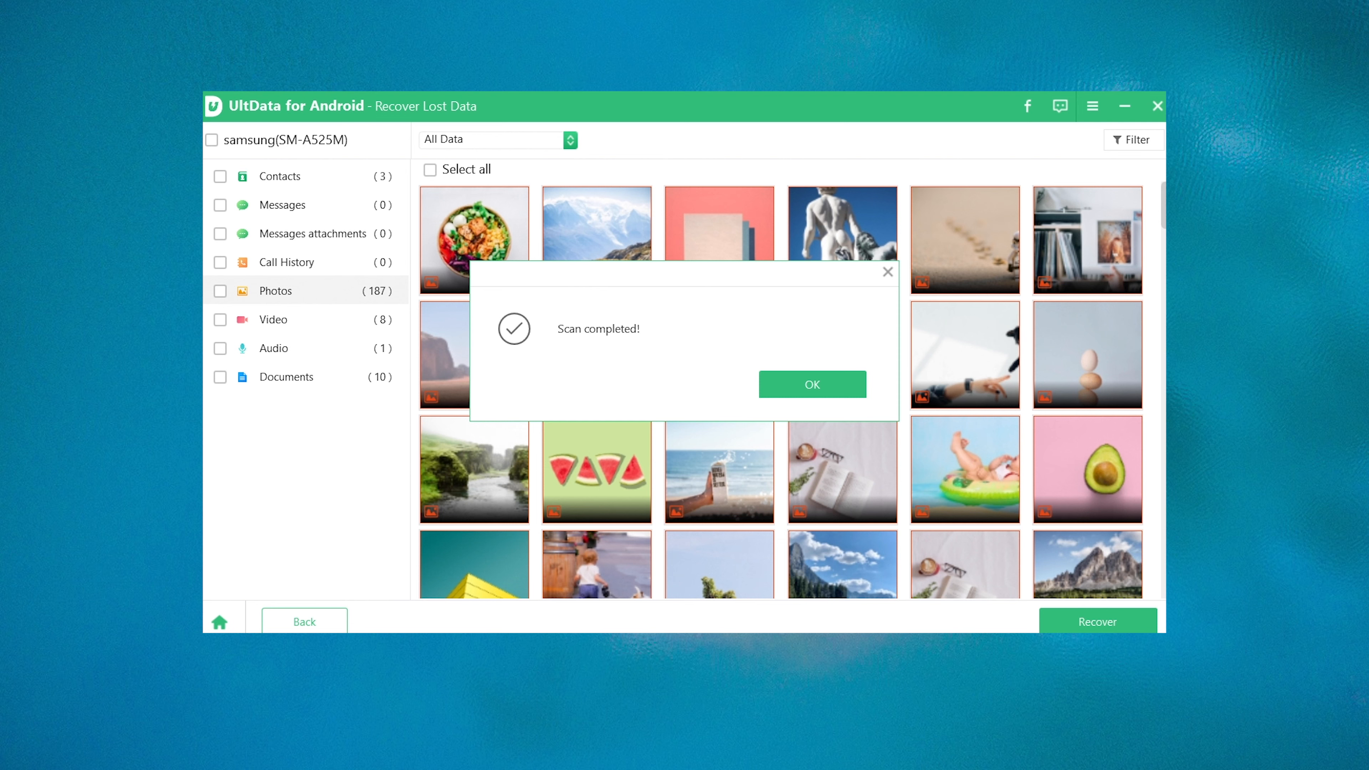
{"action": "mouse_move", "coordinate": [812, 385]}
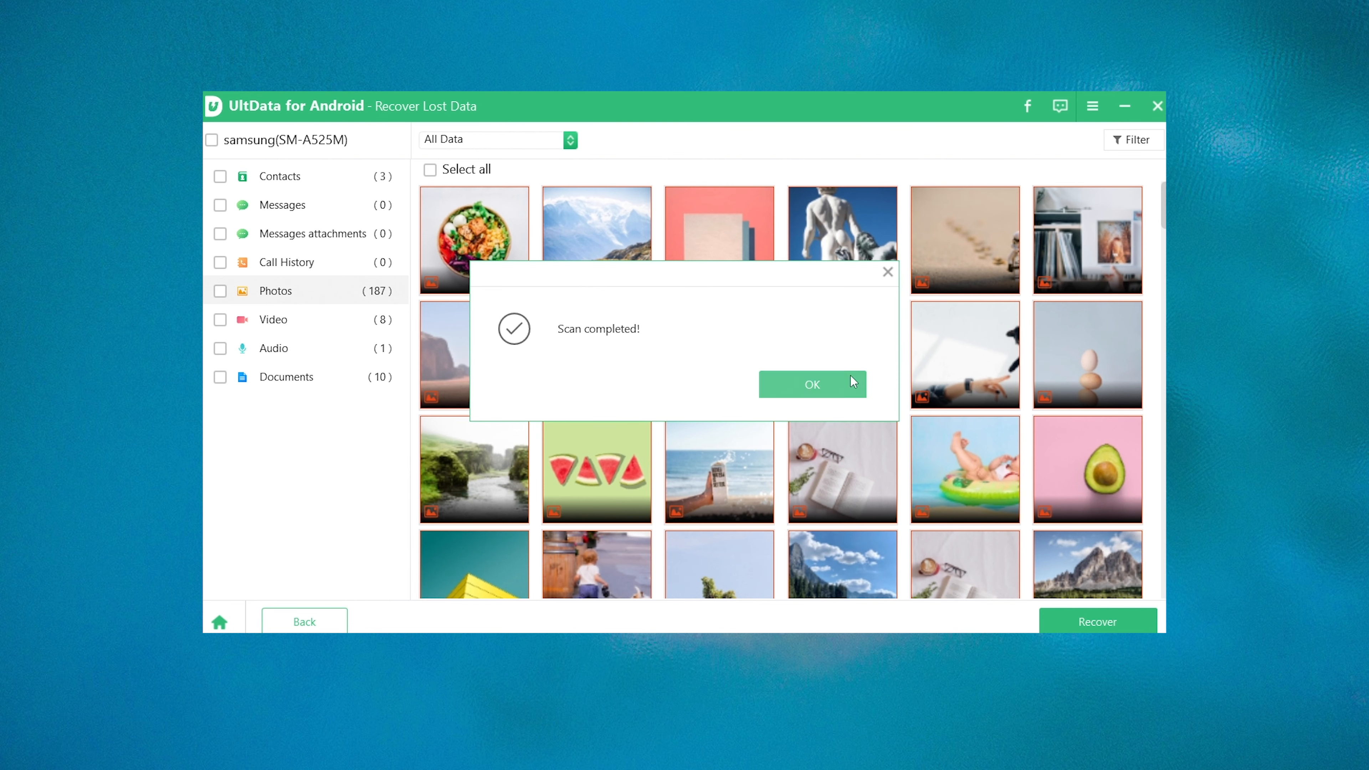
{"action": "left_click", "coordinate": [811, 384]}
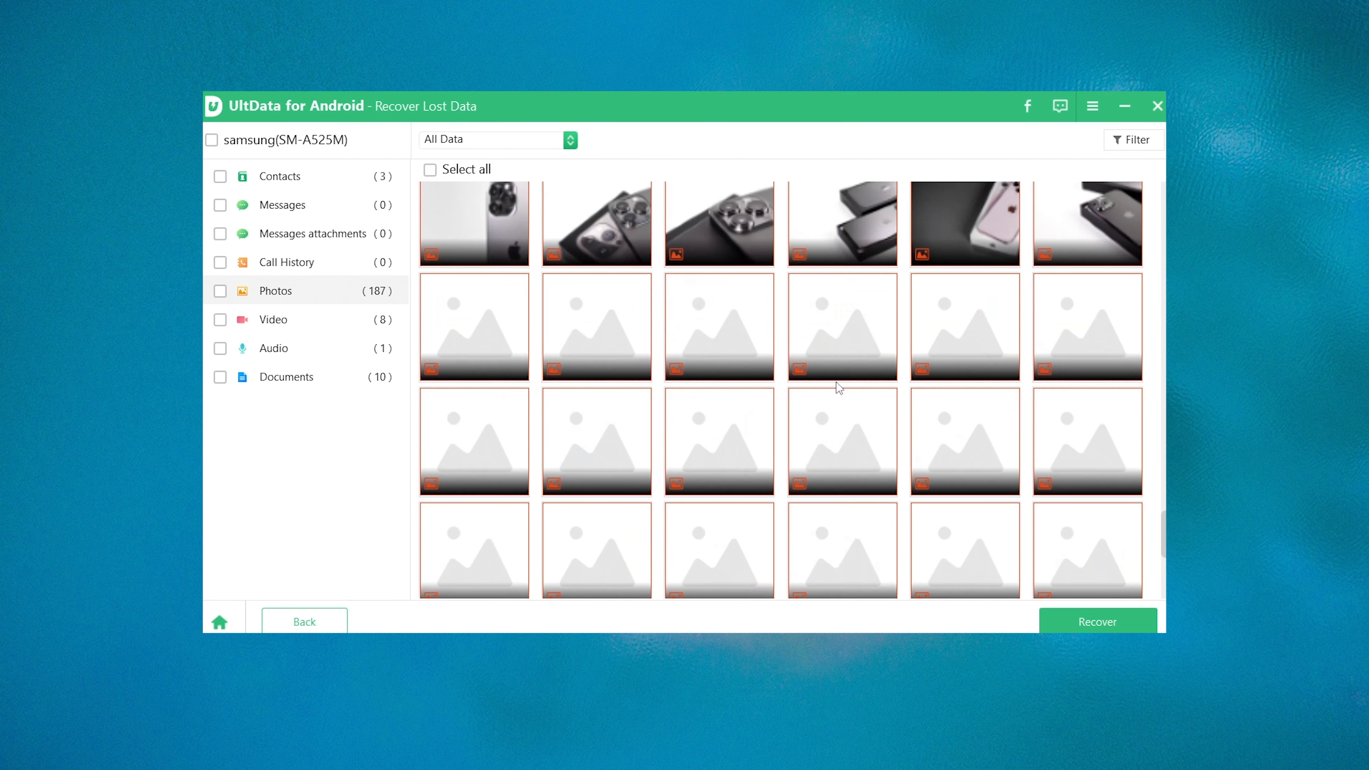
- Mark all 187 recovered photos and the three contacts for recovery
{"action": "left_click", "coordinate": [430, 170]}
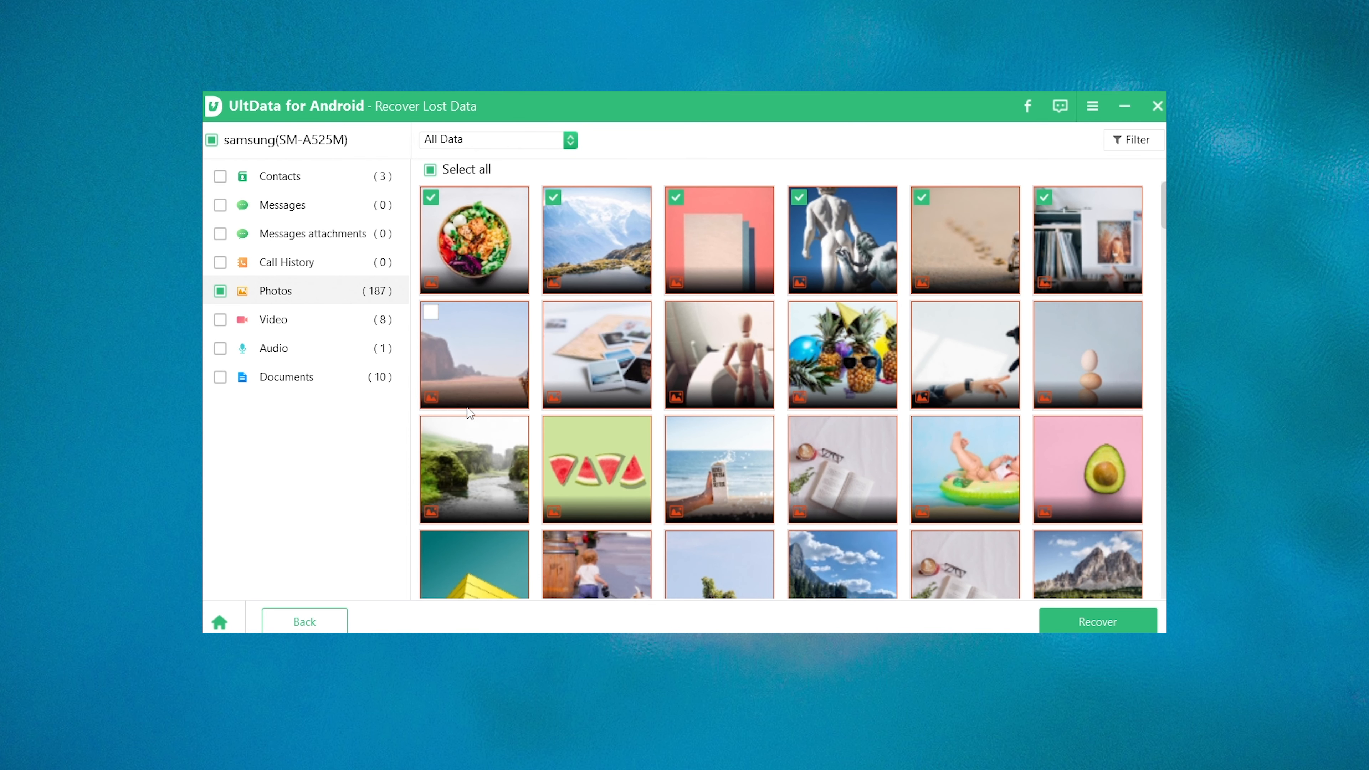
{"action": "left_click", "coordinate": [429, 170]}
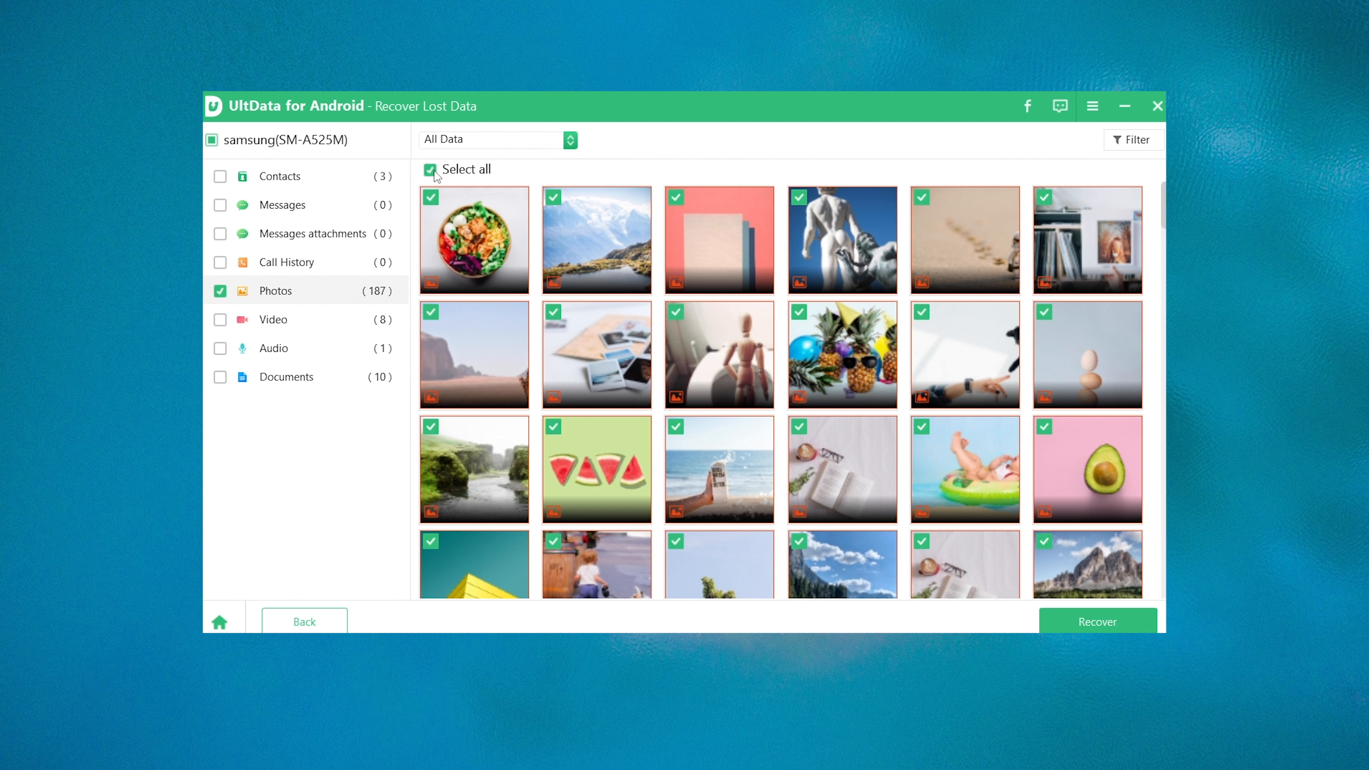
{"action": "left_click", "coordinate": [430, 170]}
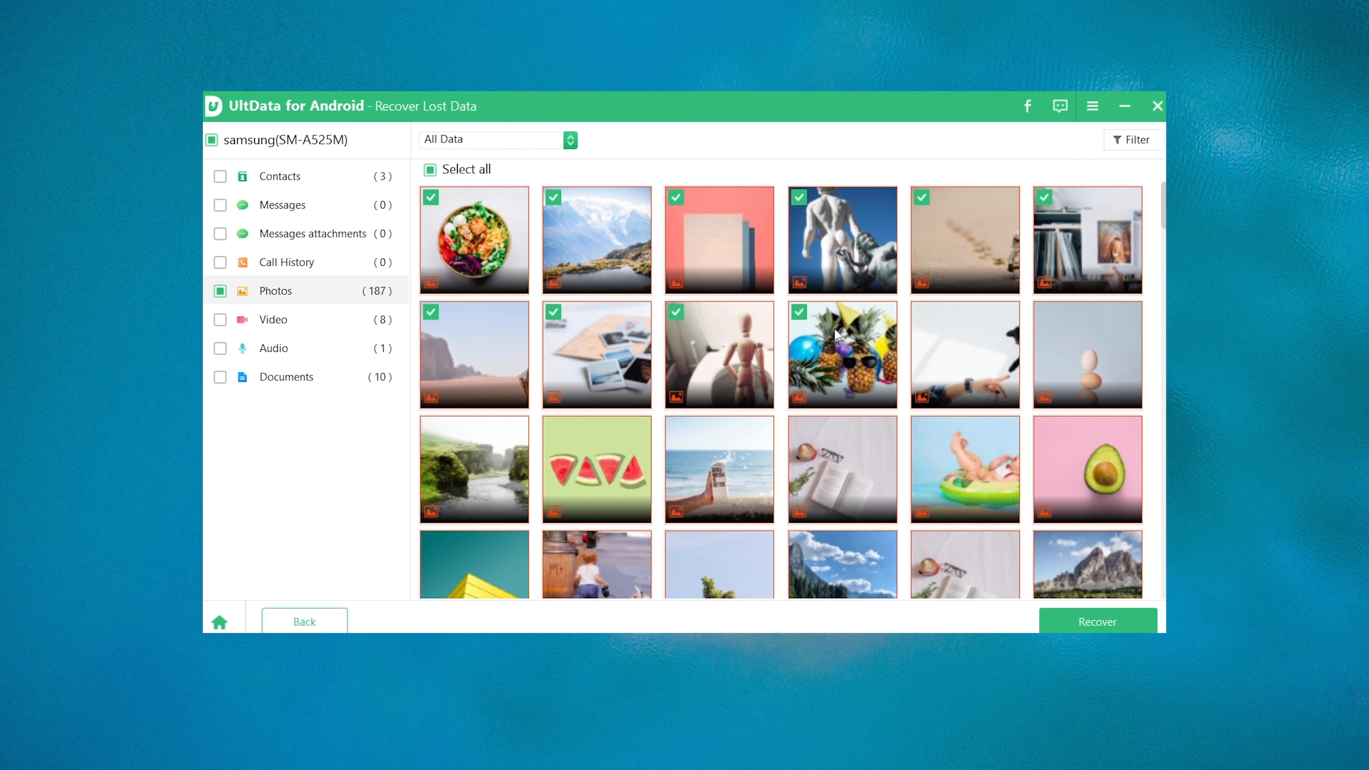
{"action": "left_click", "coordinate": [279, 175]}
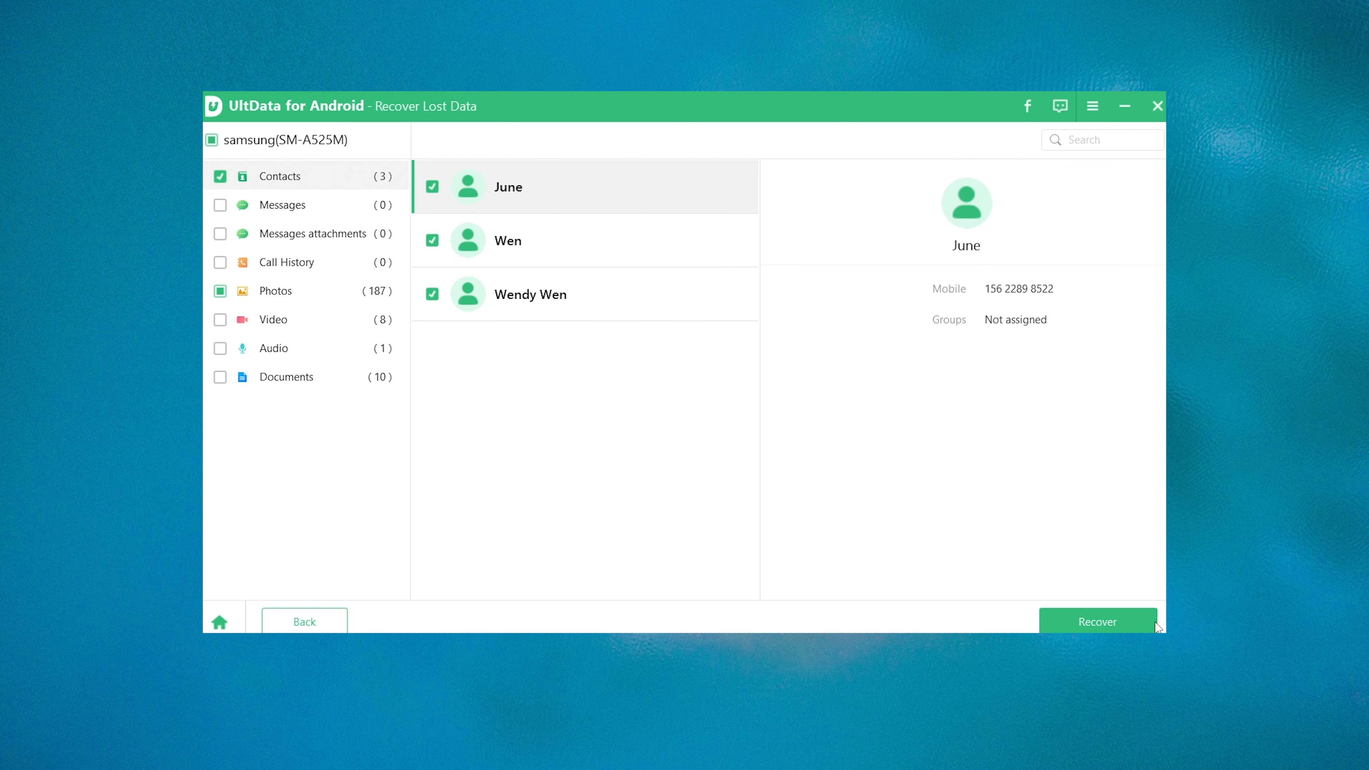
- Recover the selected items with Photo Enhancement on into the 'recovery data' folder
{"action": "left_click", "coordinate": [1098, 622]}
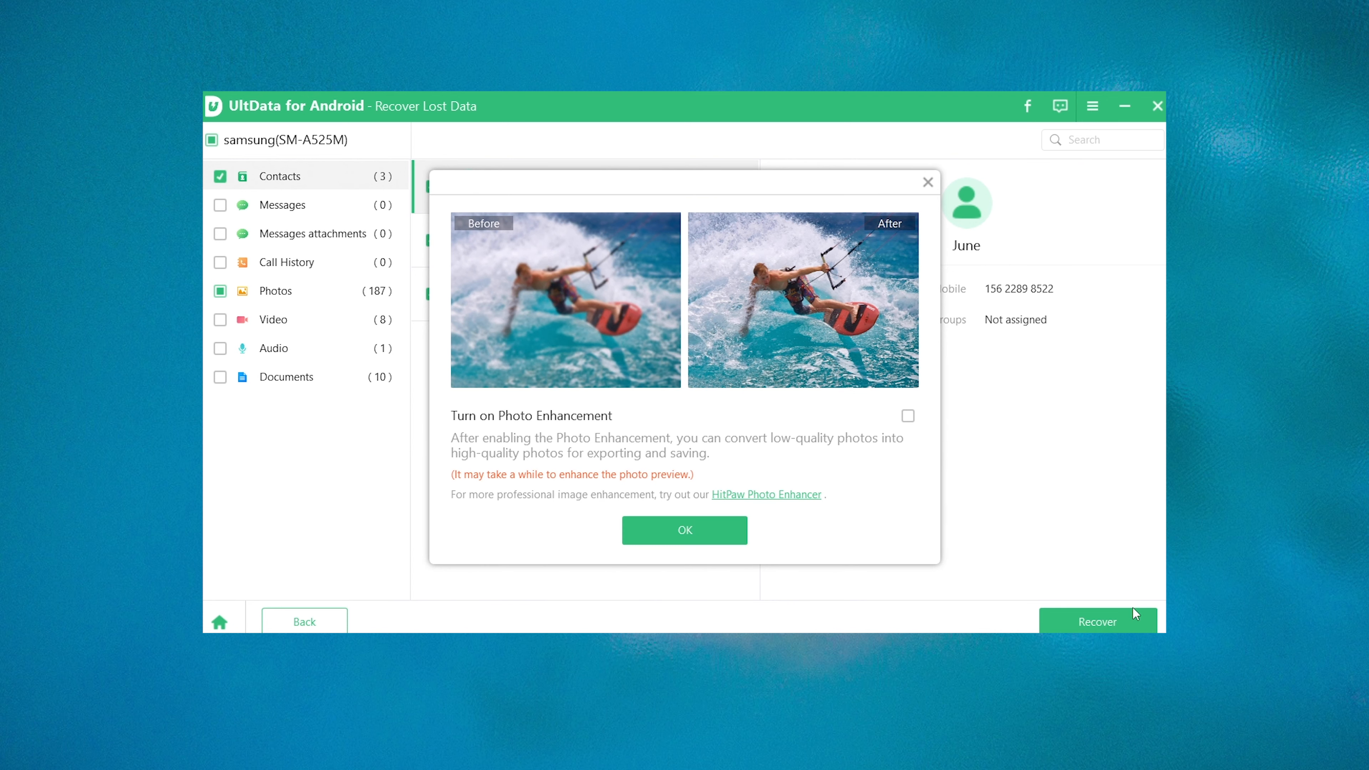
{"action": "left_click", "coordinate": [908, 416]}
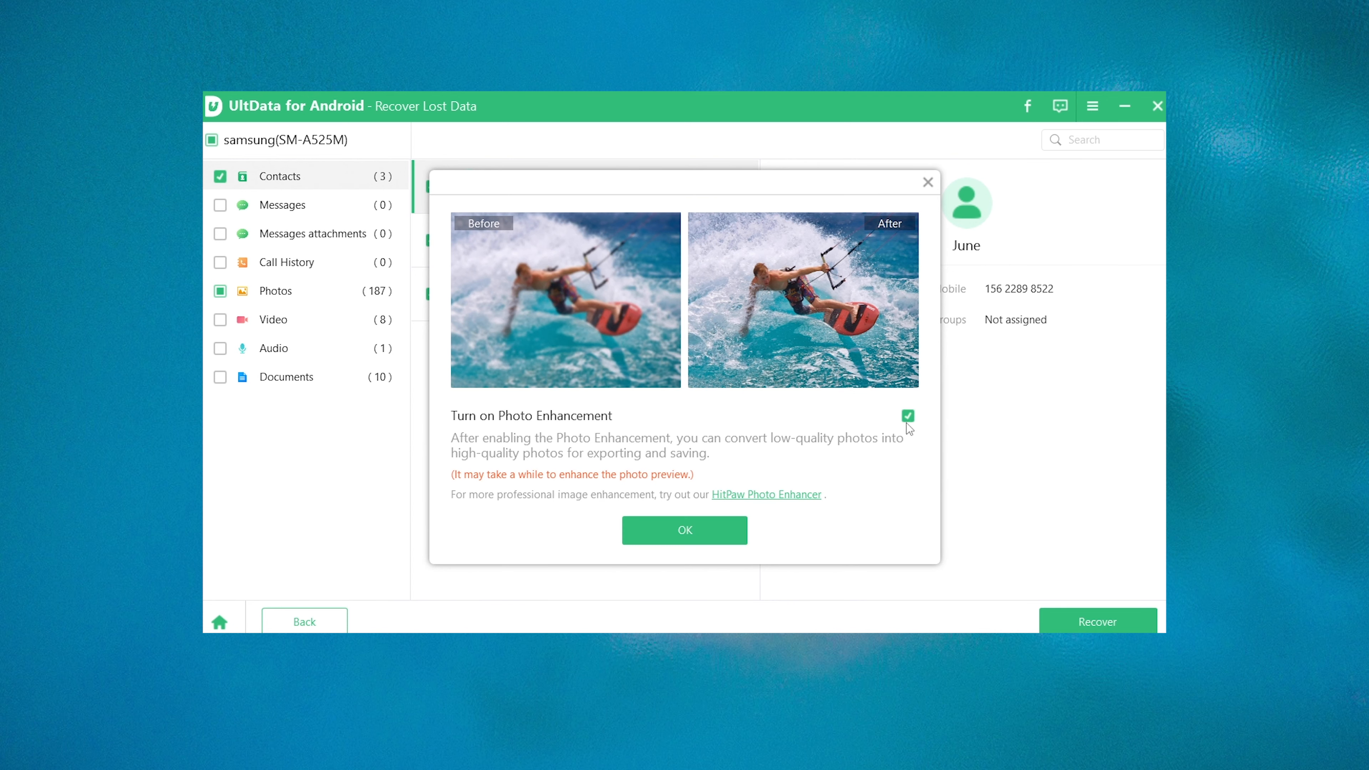
{"action": "left_click", "coordinate": [685, 530]}
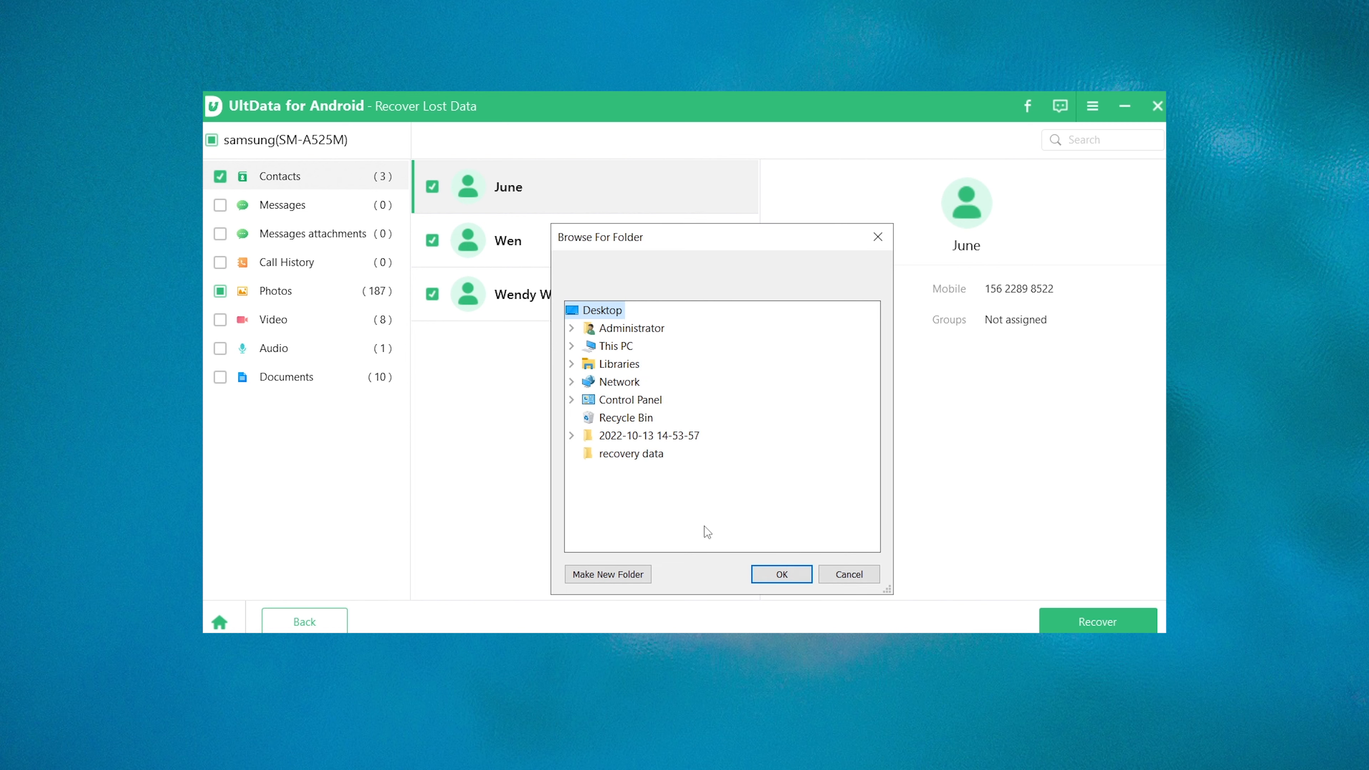
{"action": "left_click", "coordinate": [634, 454]}
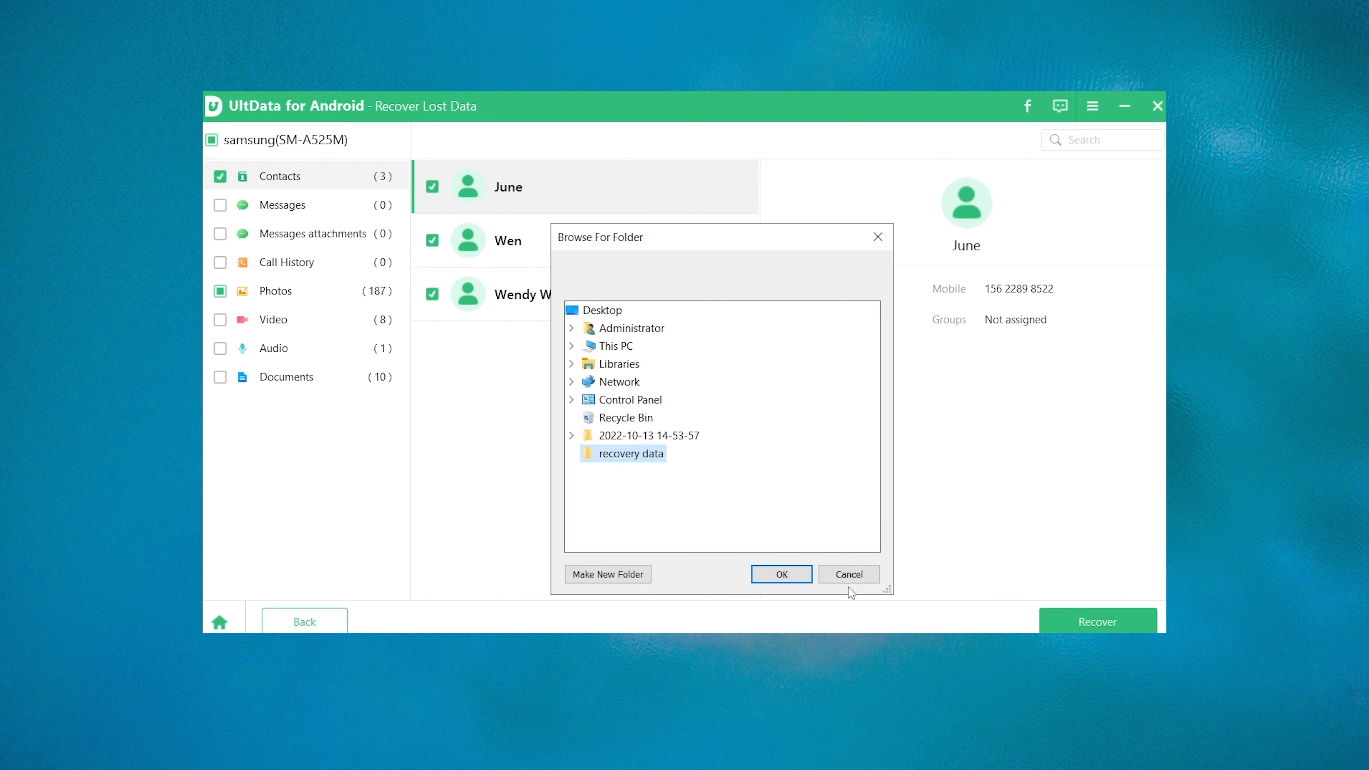
{"action": "left_click", "coordinate": [781, 573]}
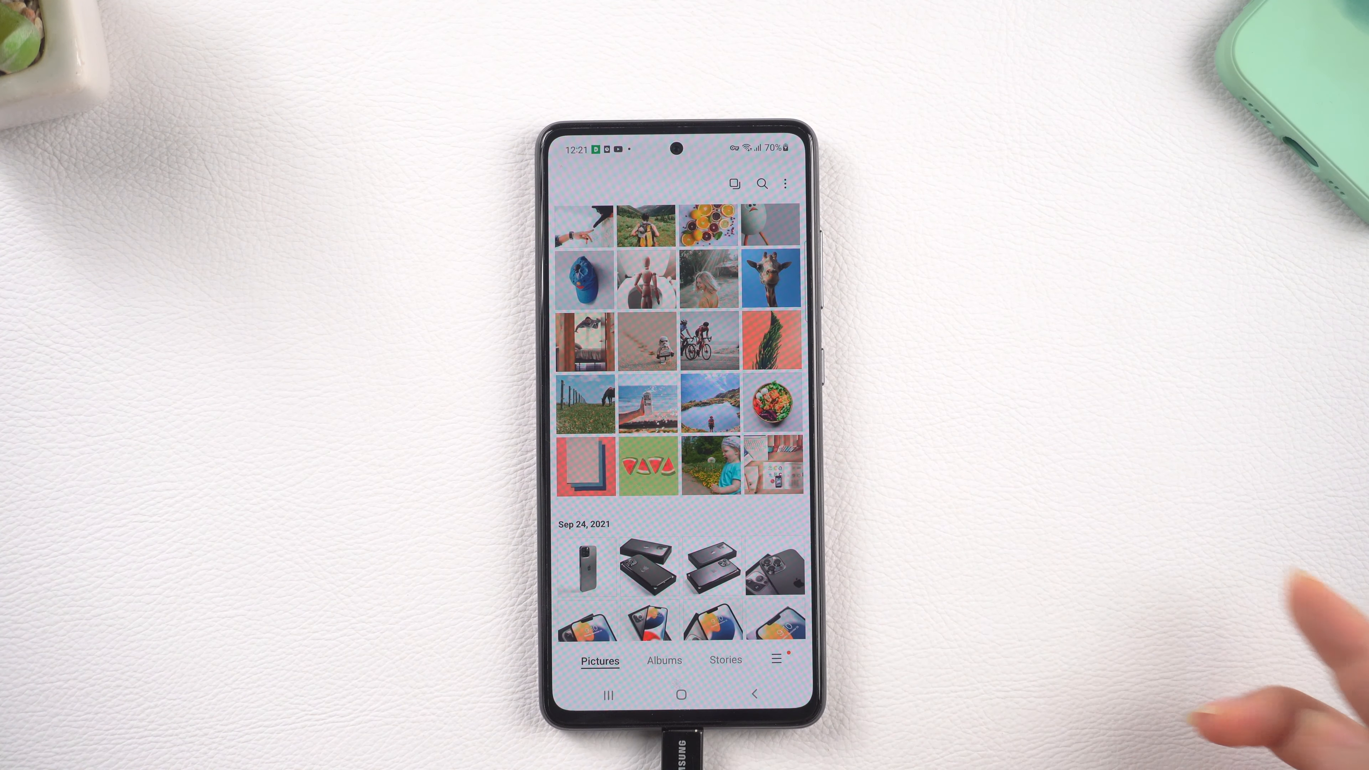
- Scroll the gallery to the top to see the restored photos under Today
{"action": "scroll", "scroll_direction": "down", "scroll_amount": 3}
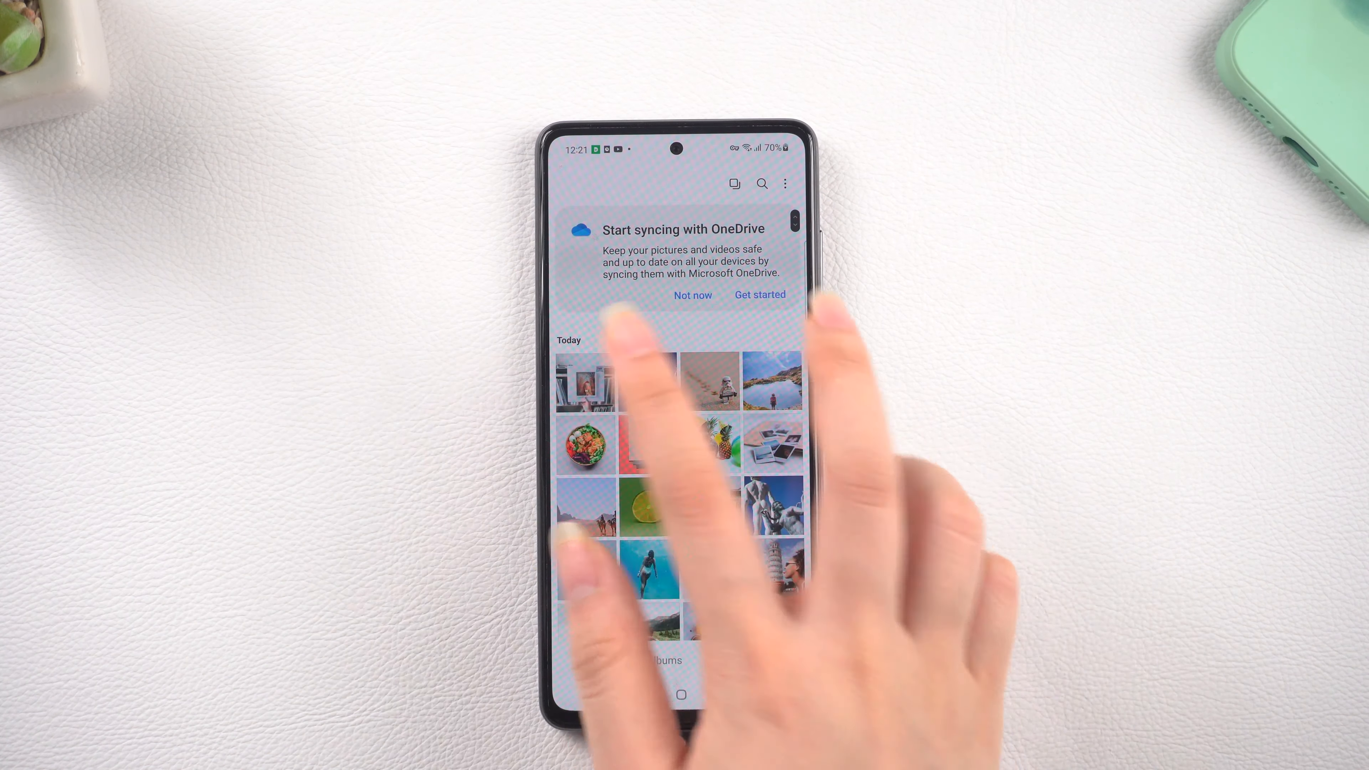